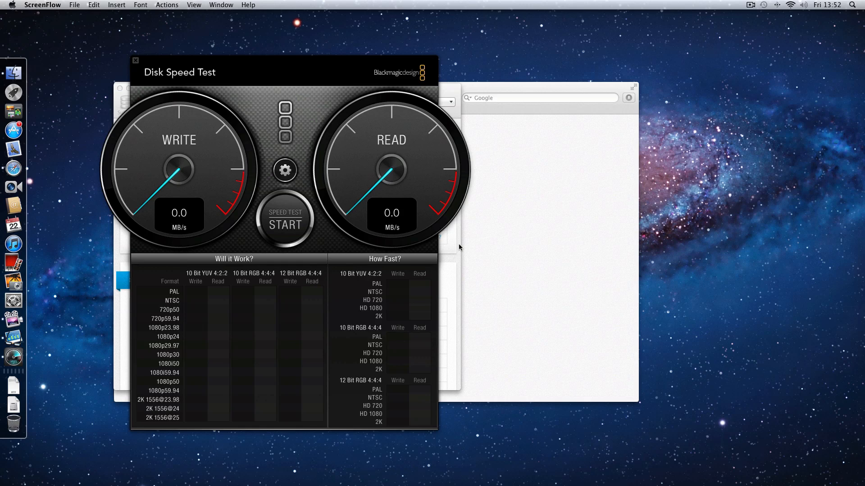
pyautogui.moveTo(341, 249)
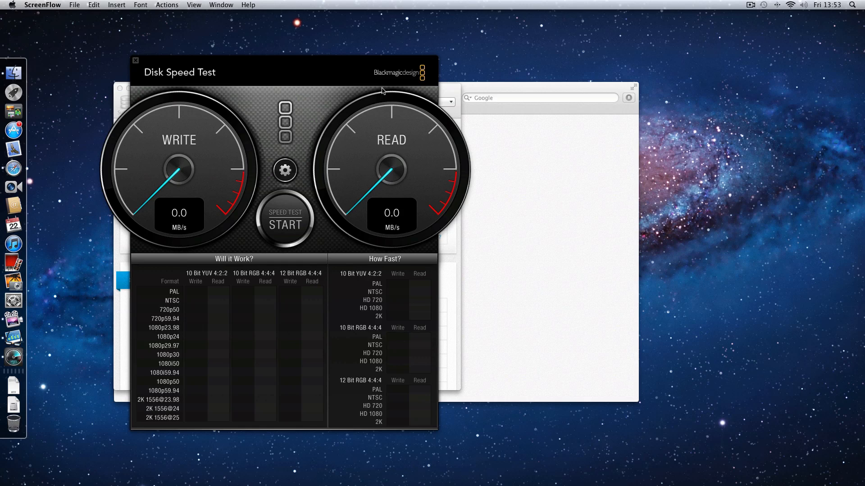
pyautogui.moveTo(317, 210)
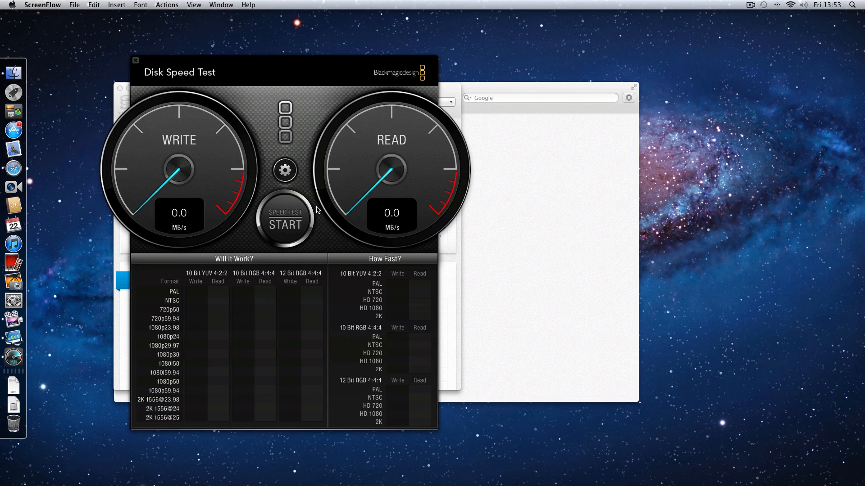
pyautogui.moveTo(292, 221)
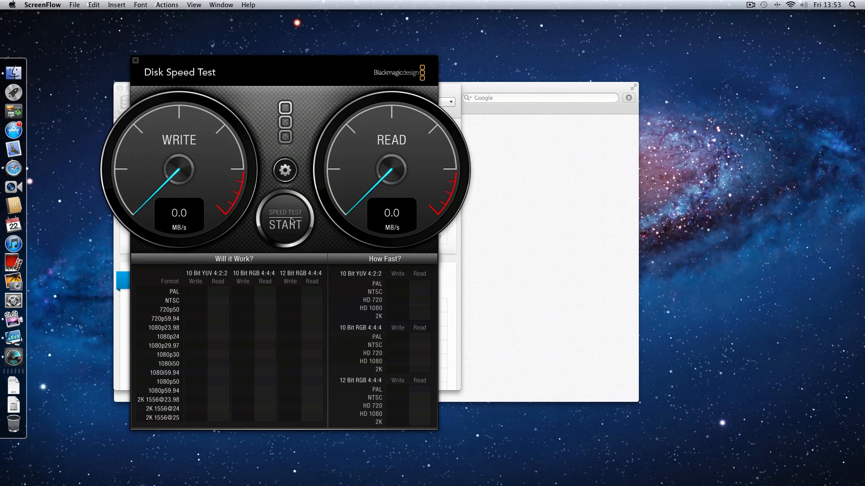
# Start the Blackmagic disk speed test to measure write and read speeds
pyautogui.click(285, 219)
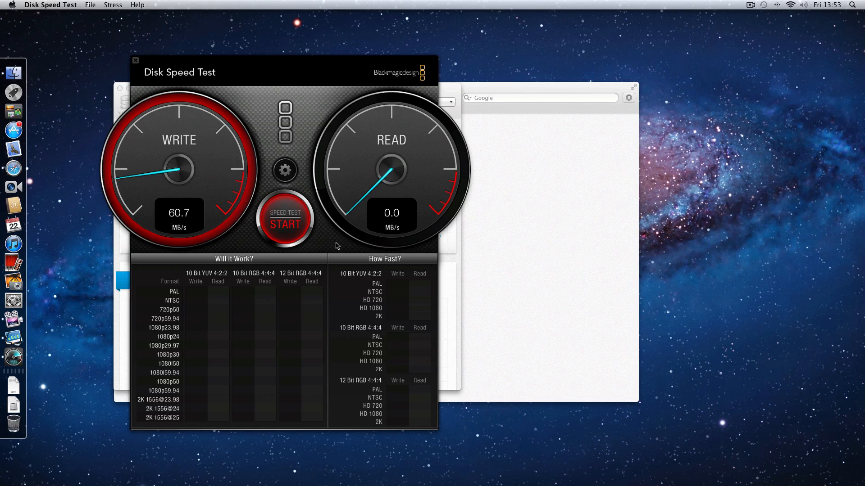
pyautogui.click(285, 218)
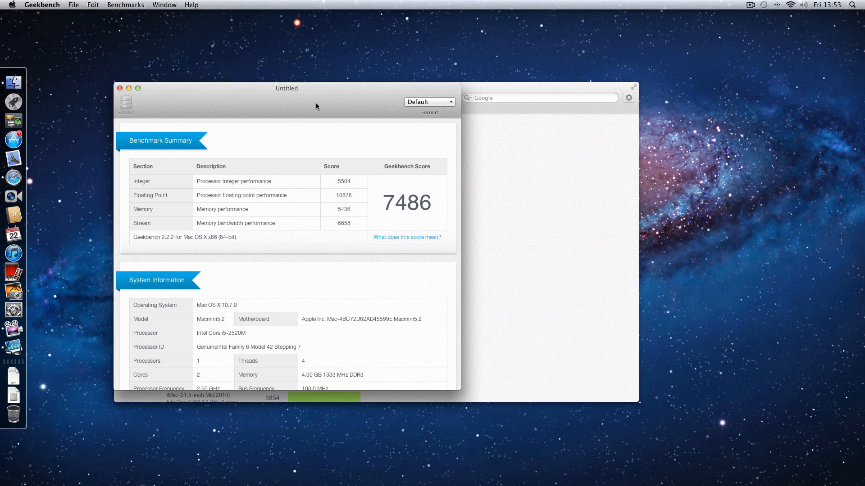
pyautogui.moveTo(379, 142)
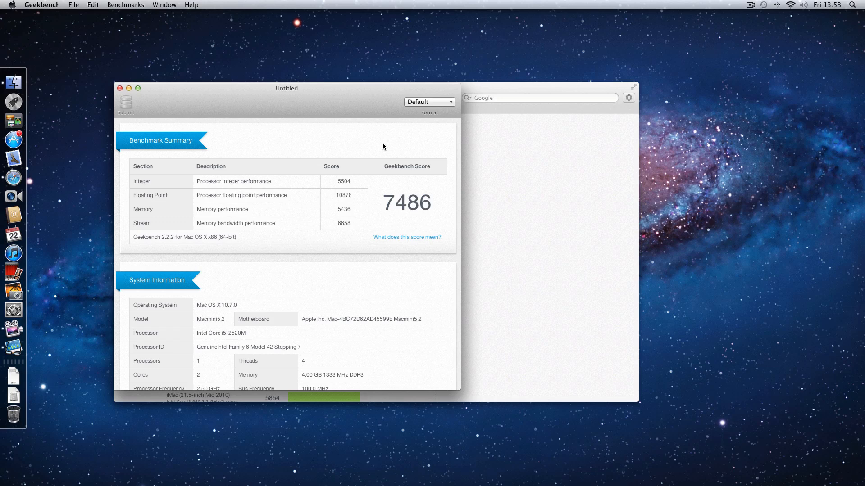
pyautogui.moveTo(451, 218)
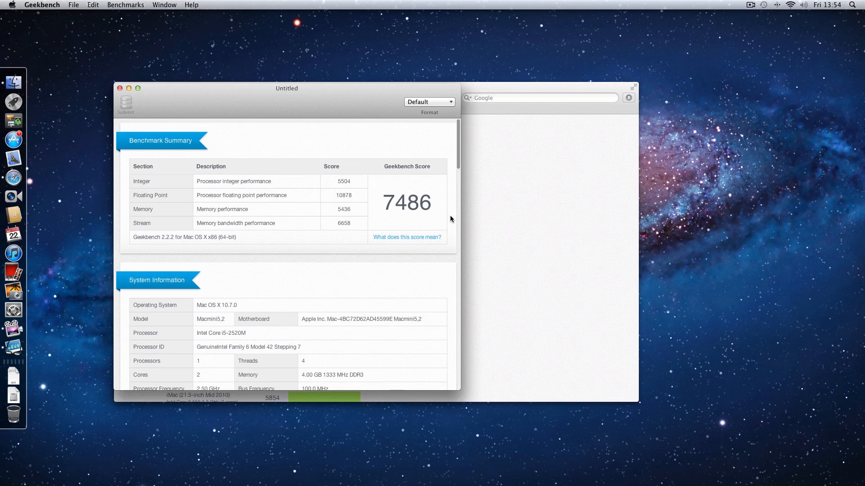
pyautogui.moveTo(396, 219)
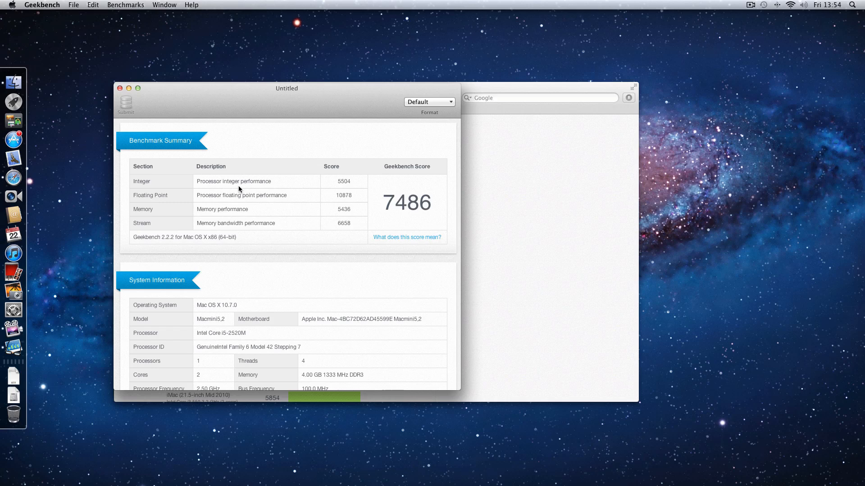
pyautogui.moveTo(296, 184)
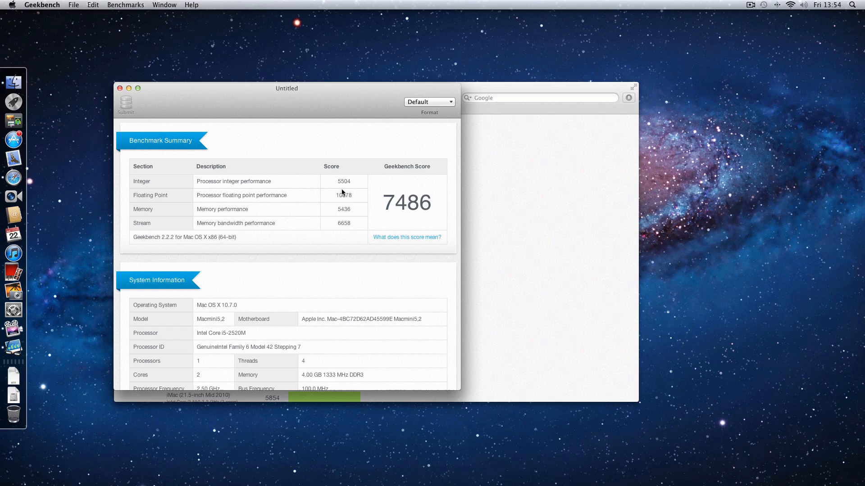
pyautogui.moveTo(268, 201)
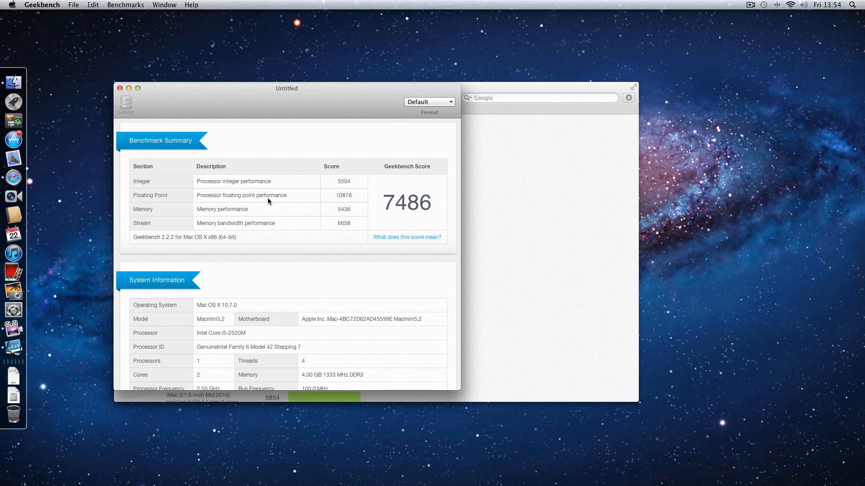
pyautogui.moveTo(353, 204)
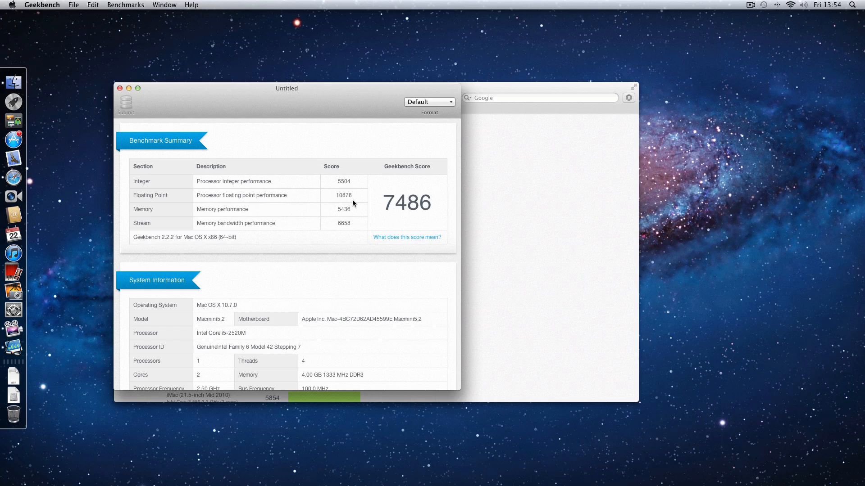
pyautogui.moveTo(350, 210)
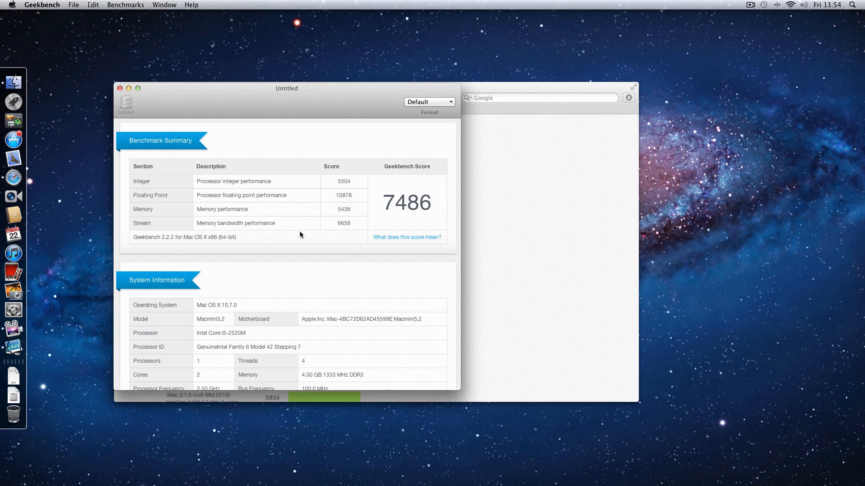
pyautogui.moveTo(350, 229)
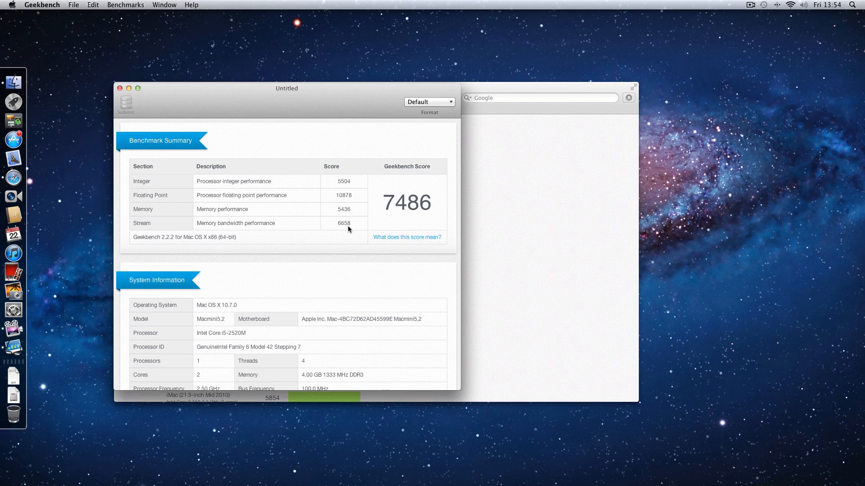
pyautogui.moveTo(413, 266)
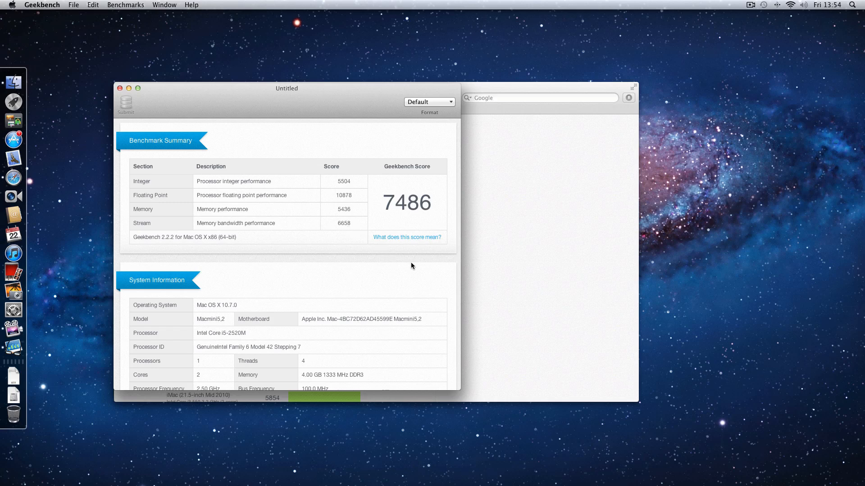
# Scroll the Geekbench report through Floating Point and Memory to Stream Performance, score 6658
pyautogui.scroll(-3)
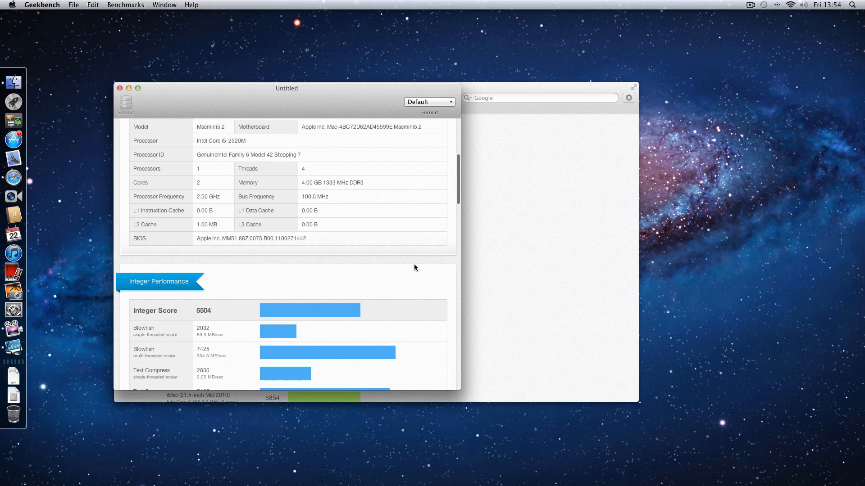
pyautogui.scroll(-3)
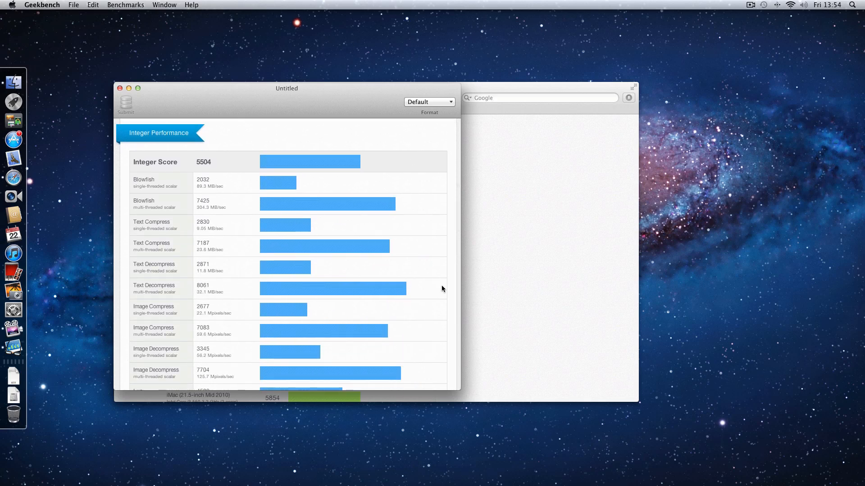
pyautogui.scroll(-3)
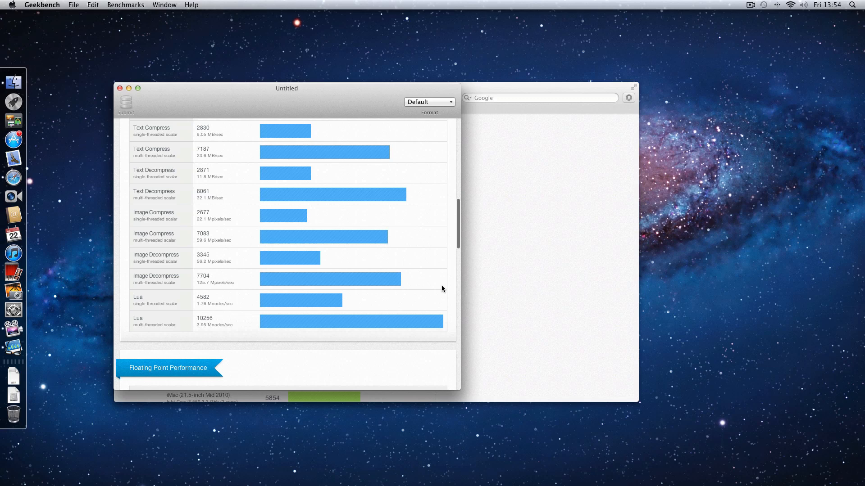
pyautogui.scroll(-3)
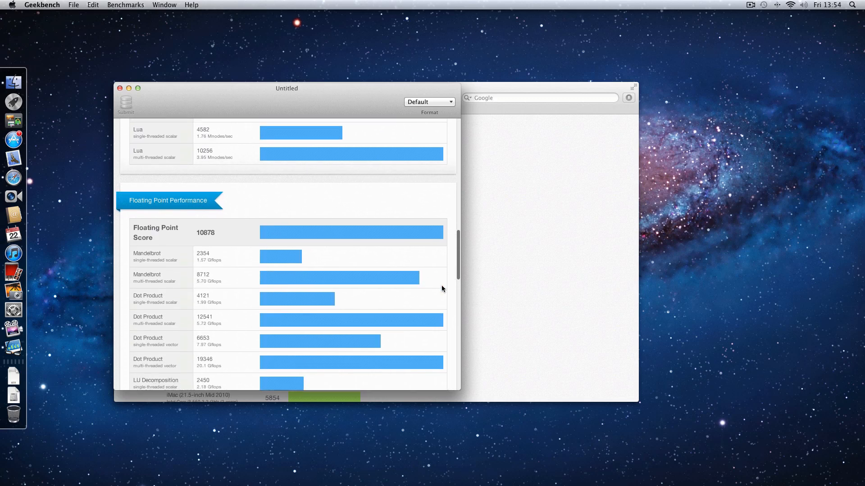
pyautogui.scroll(-3)
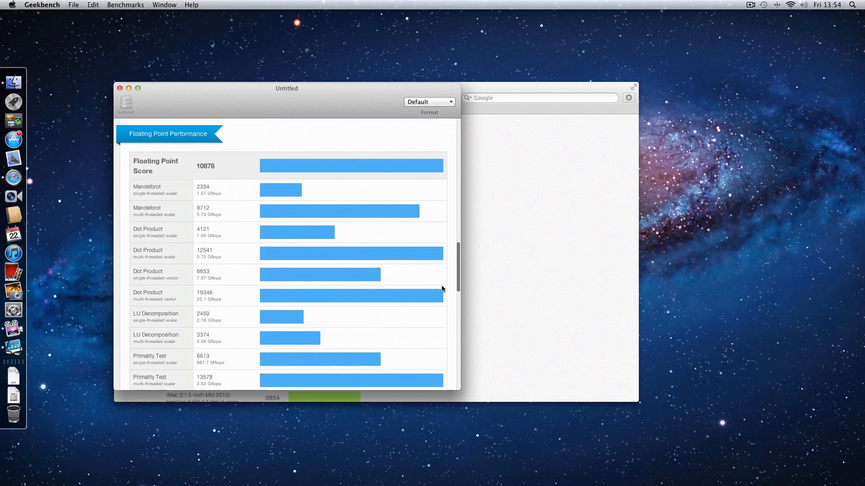
pyautogui.moveTo(453, 300)
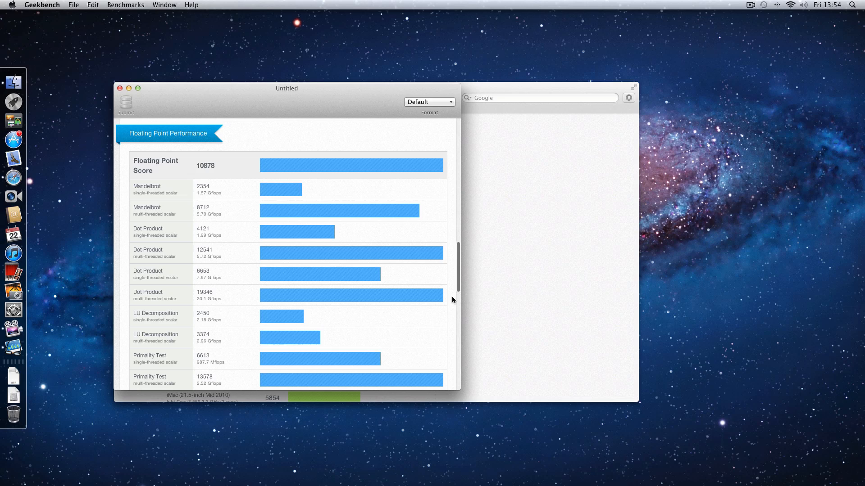
pyautogui.scroll(-3)
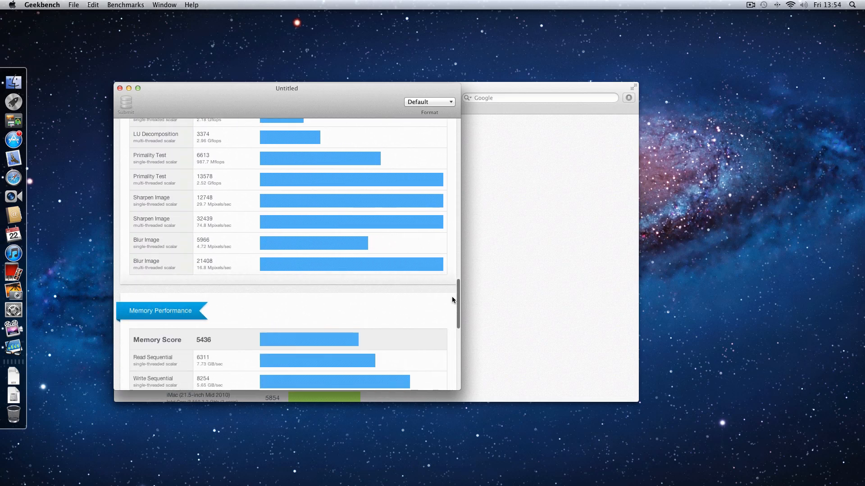
pyautogui.scroll(-3)
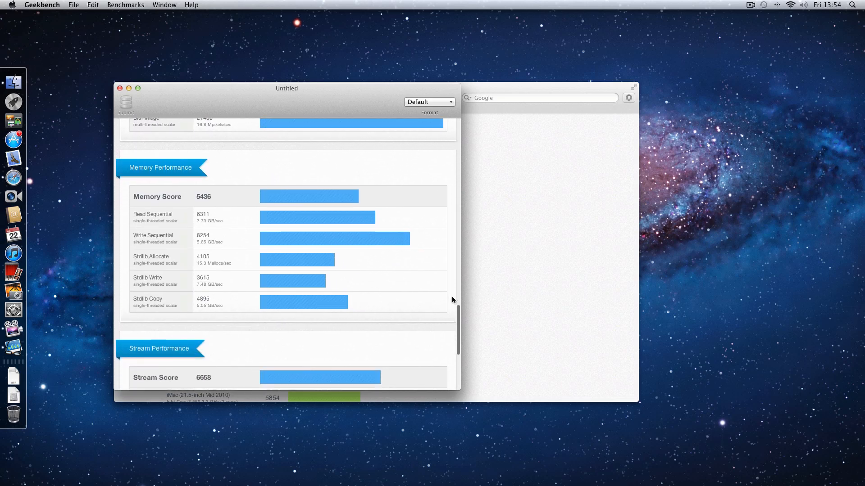
pyautogui.scroll(-3)
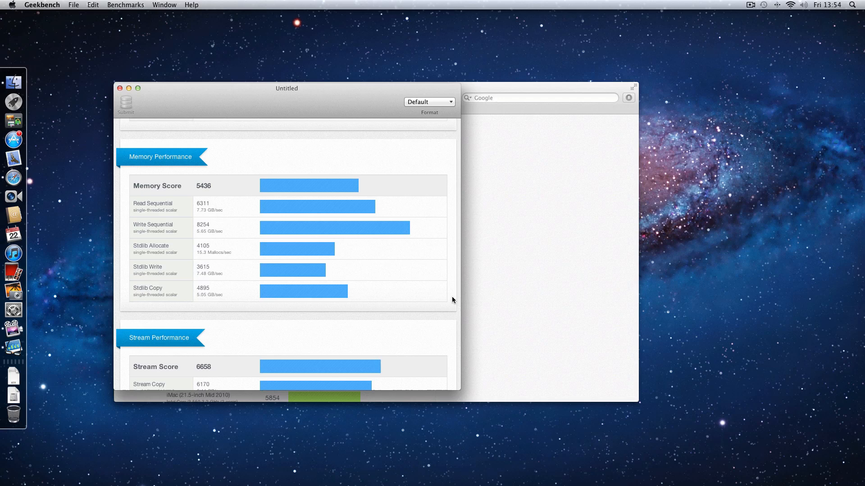
pyautogui.scroll(-3)
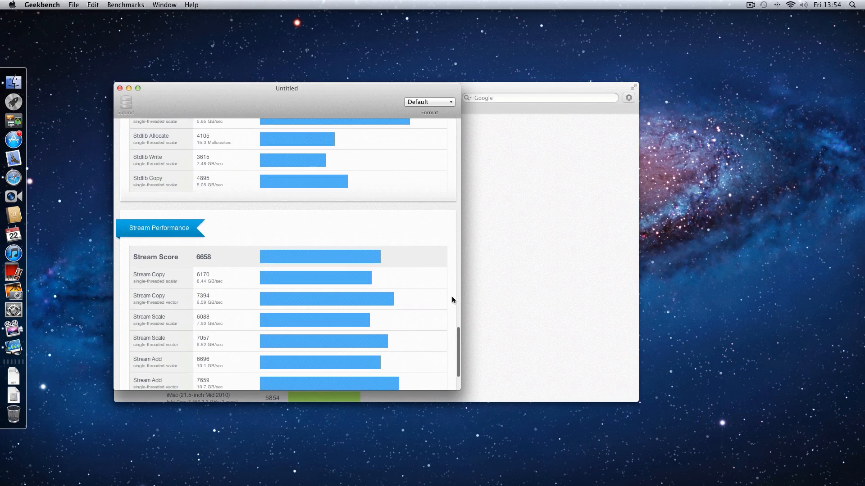
pyautogui.scroll(-3)
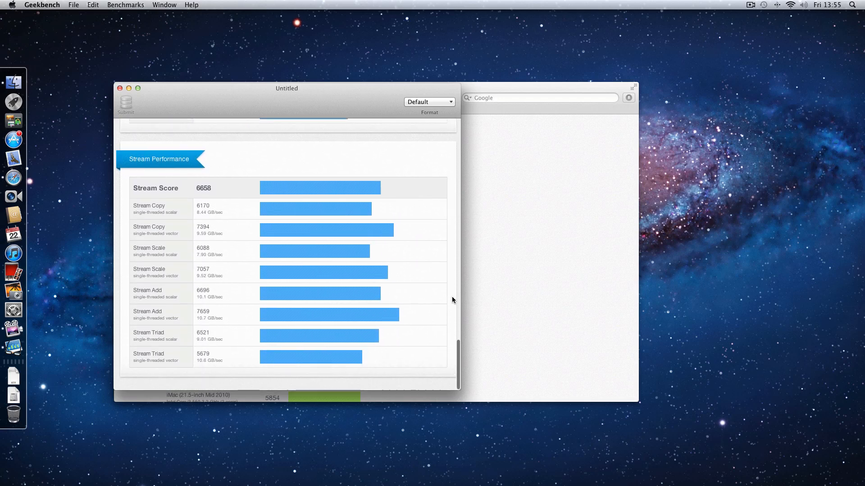
pyautogui.moveTo(477, 88)
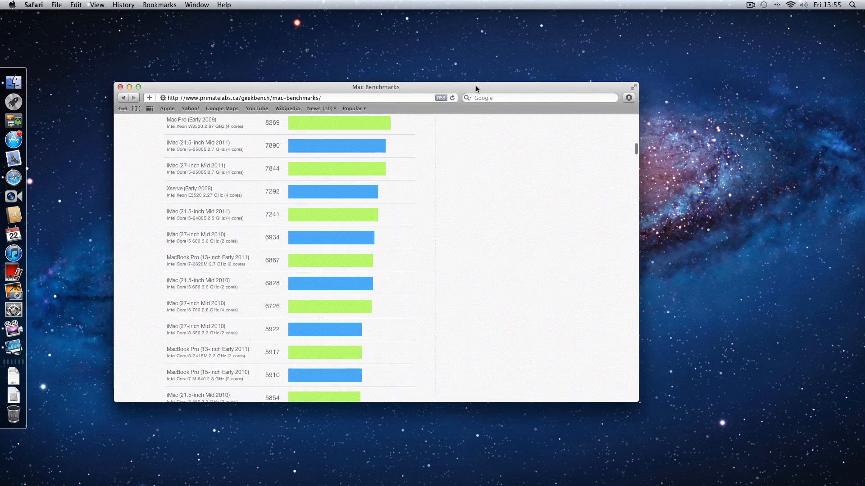
pyautogui.moveTo(483, 169)
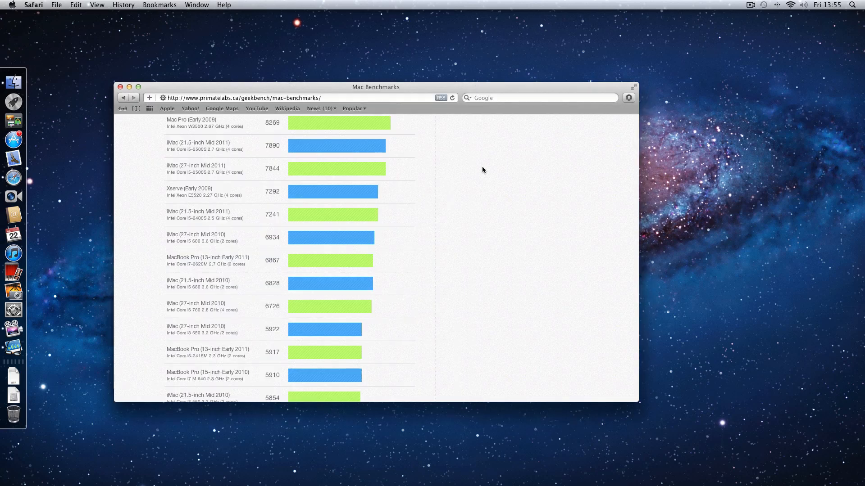
pyautogui.moveTo(432, 221)
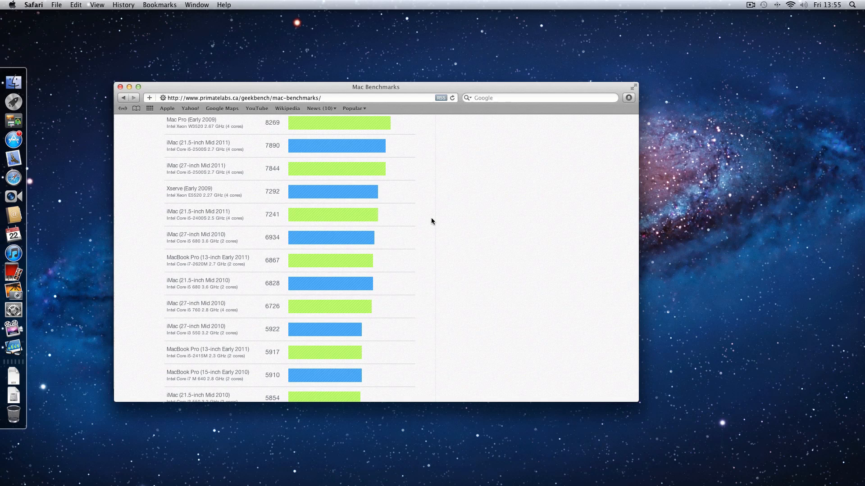
pyautogui.moveTo(415, 211)
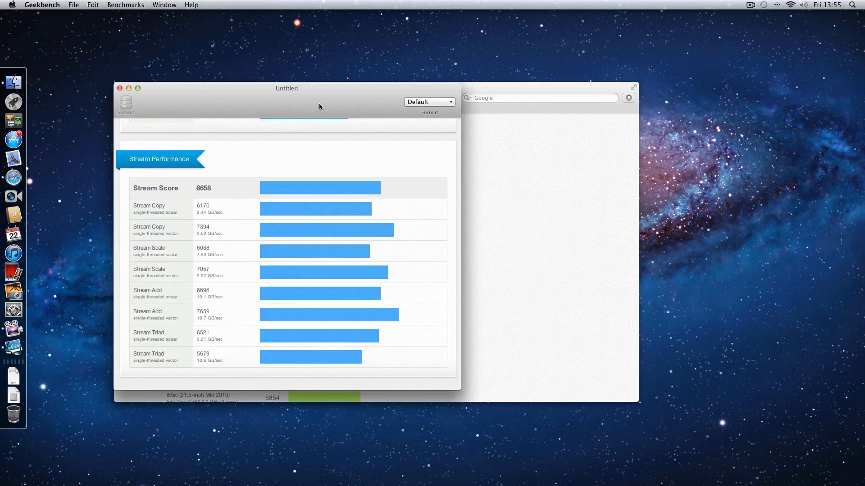
# Scroll the Primate Labs Mac Benchmarks chart up to compare scores against the Geekbench report
pyautogui.scroll(3)
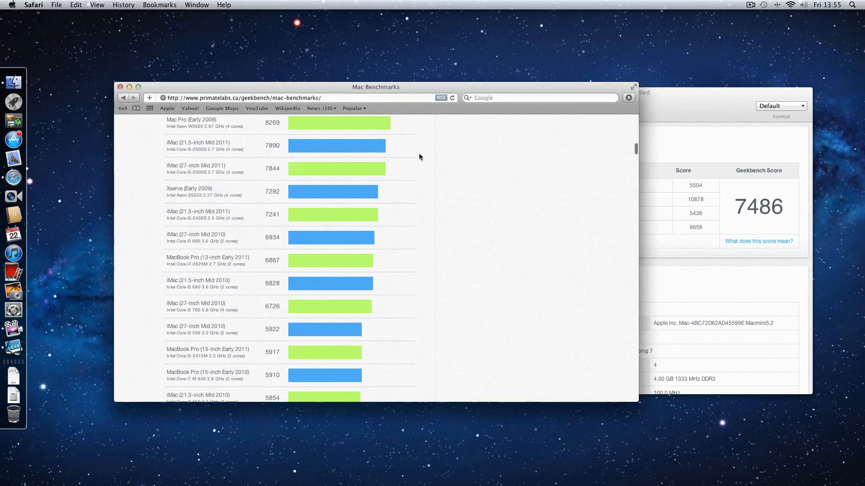
pyautogui.moveTo(244, 204)
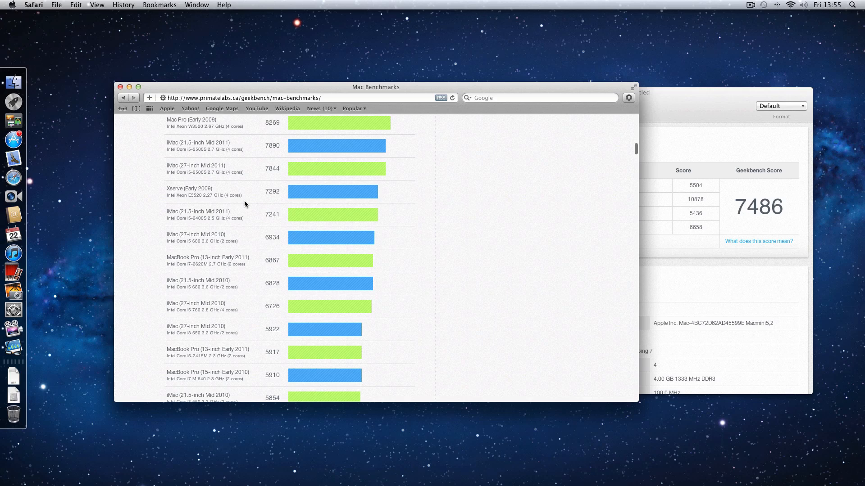
pyautogui.moveTo(217, 205)
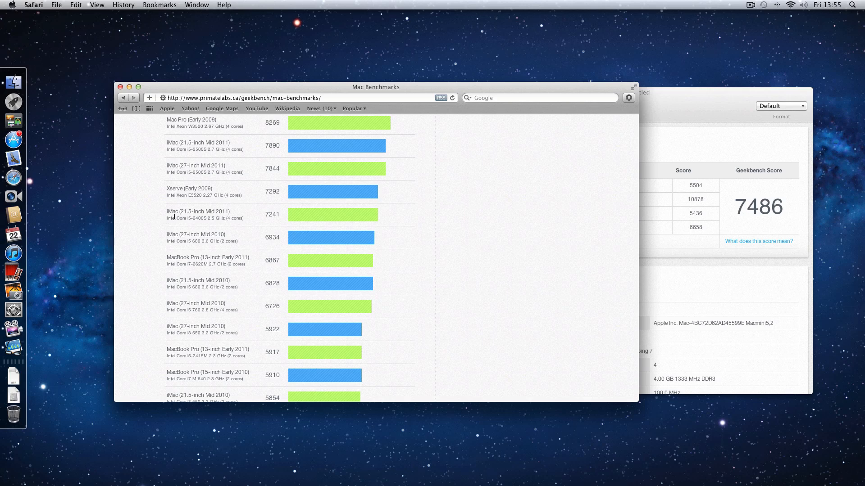
pyautogui.moveTo(219, 216)
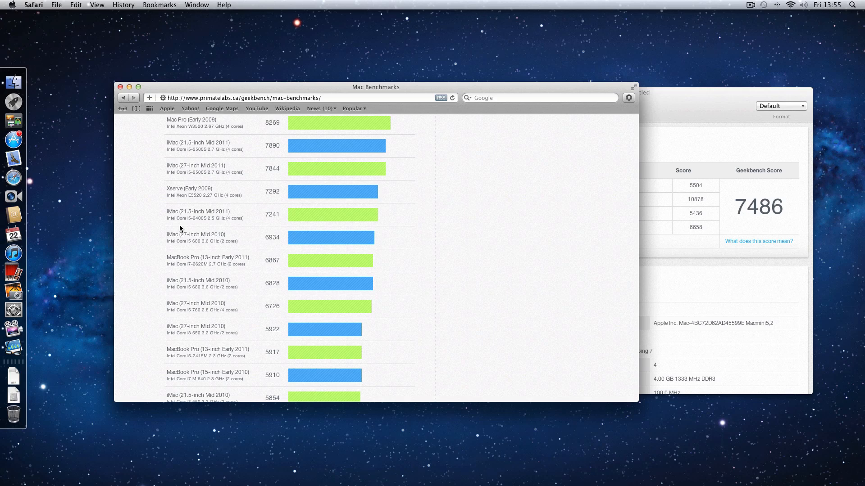
pyautogui.moveTo(211, 227)
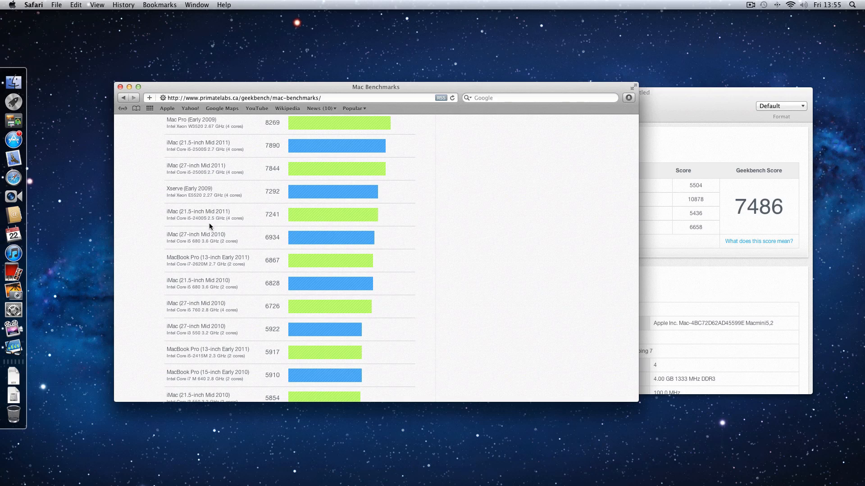
pyautogui.moveTo(239, 225)
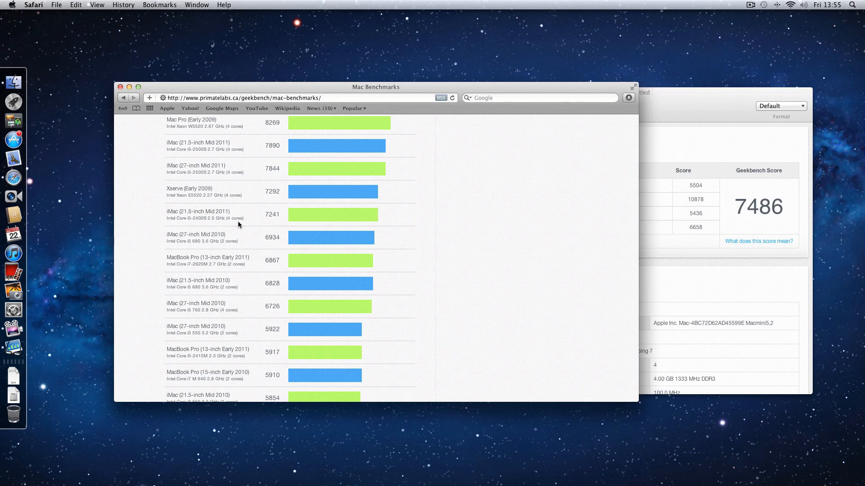
pyautogui.moveTo(221, 182)
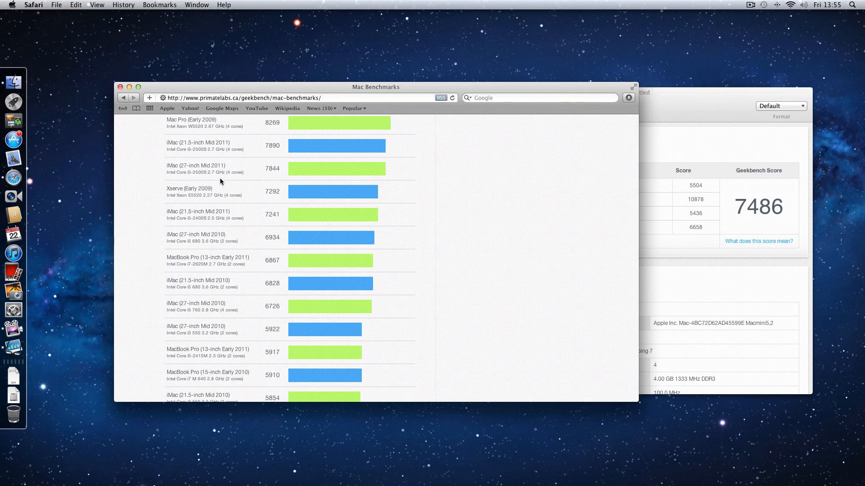
pyautogui.moveTo(194, 179)
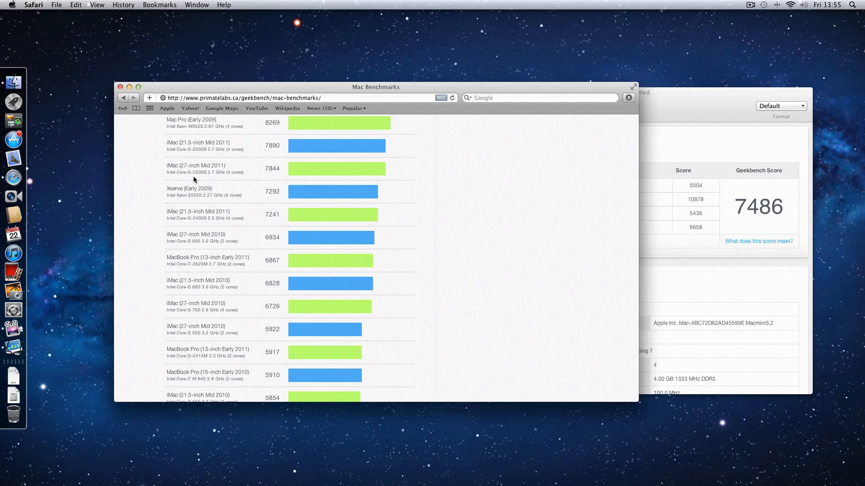
pyautogui.moveTo(182, 179)
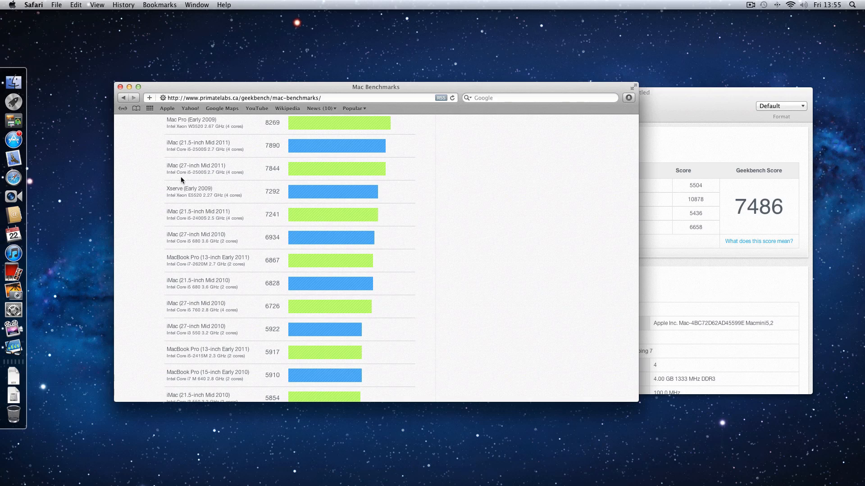
pyautogui.moveTo(204, 178)
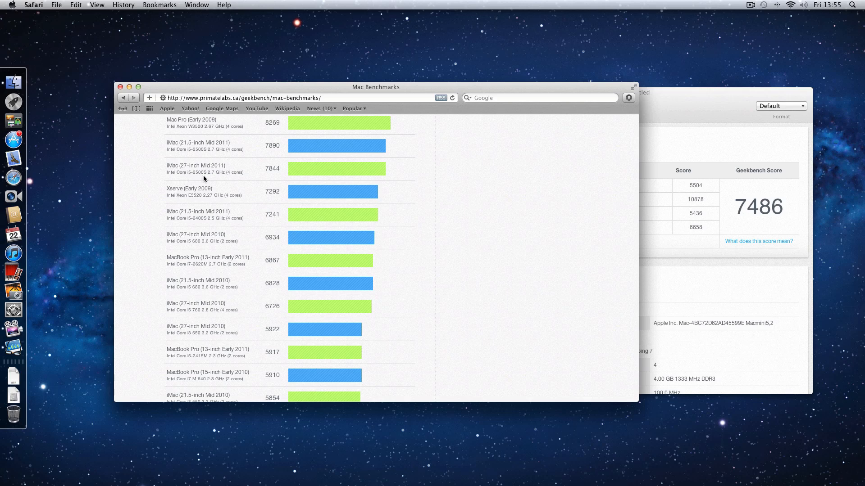
pyautogui.moveTo(216, 179)
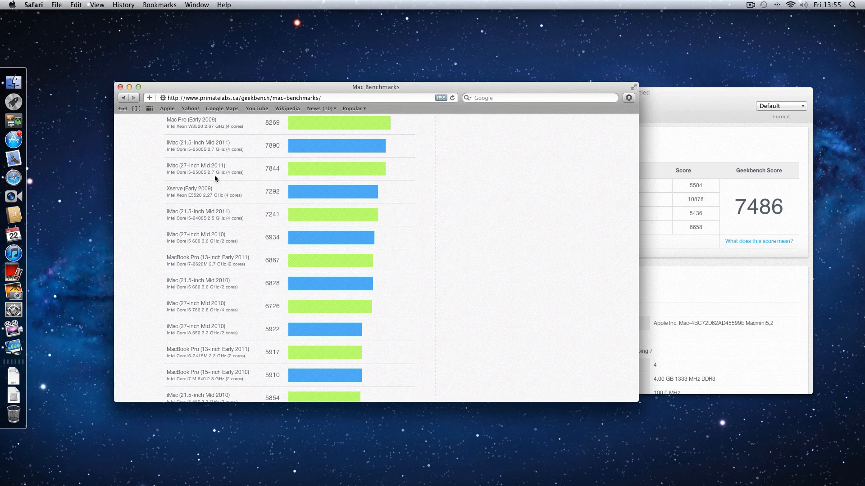
pyautogui.moveTo(238, 180)
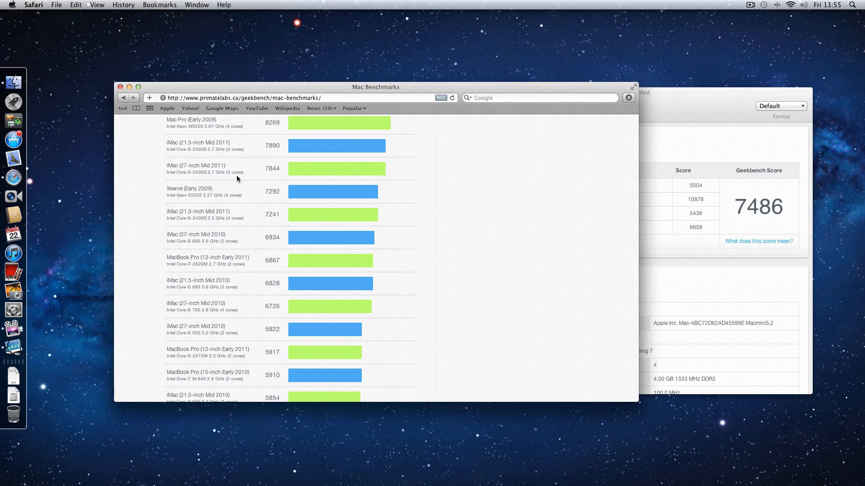
pyautogui.moveTo(247, 179)
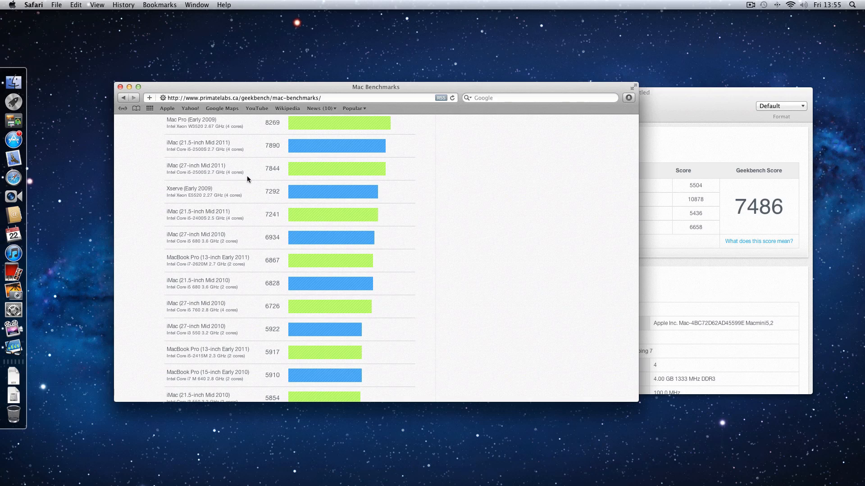
pyautogui.moveTo(272, 178)
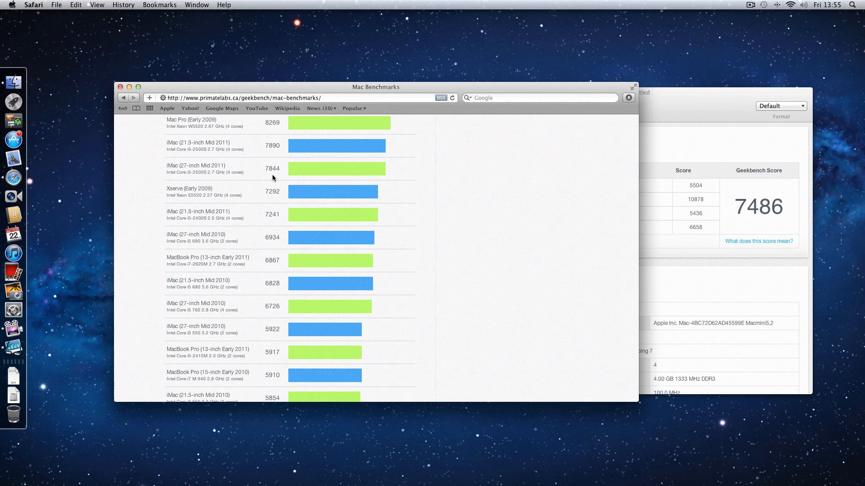
pyautogui.moveTo(671, 96)
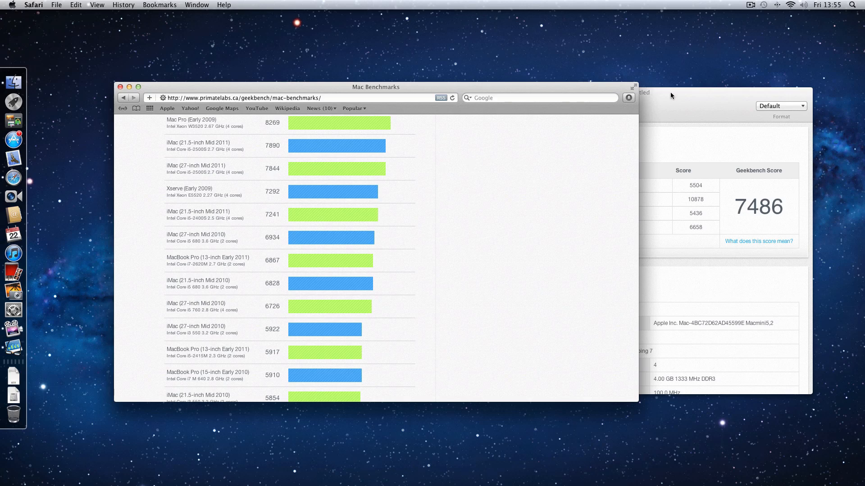